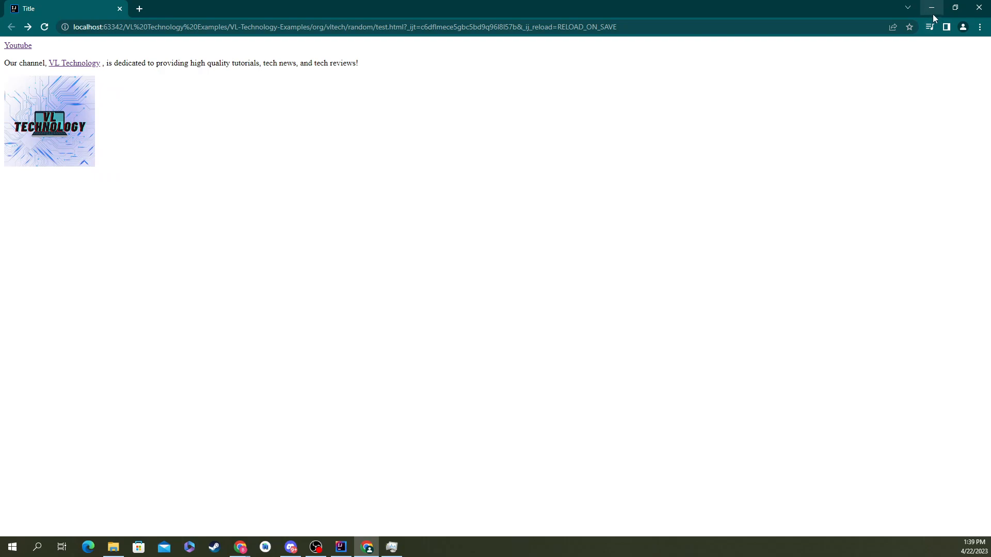
# Step: Leave Chrome for the test.html editor and hide the Run output panel
pyautogui.click(340, 547)
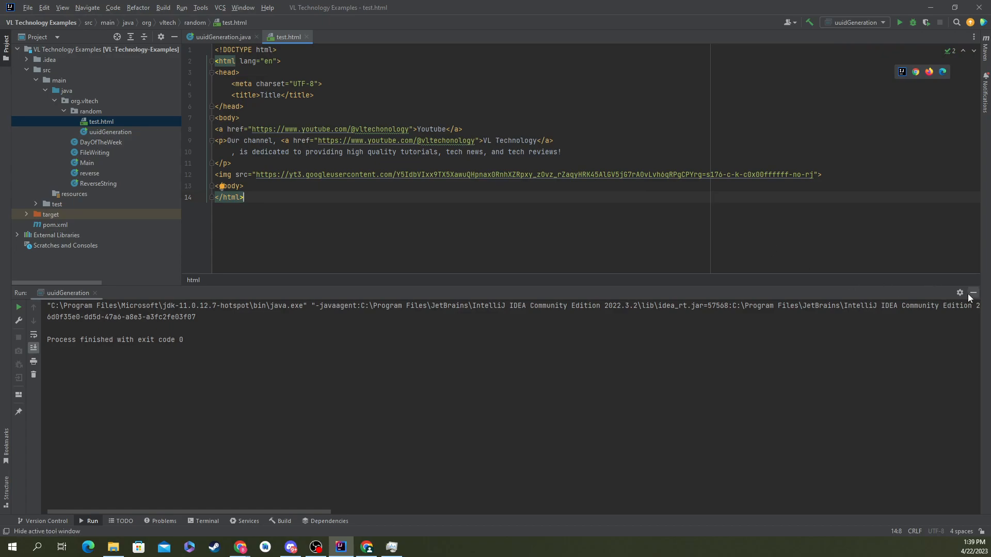
pyautogui.click(974, 292)
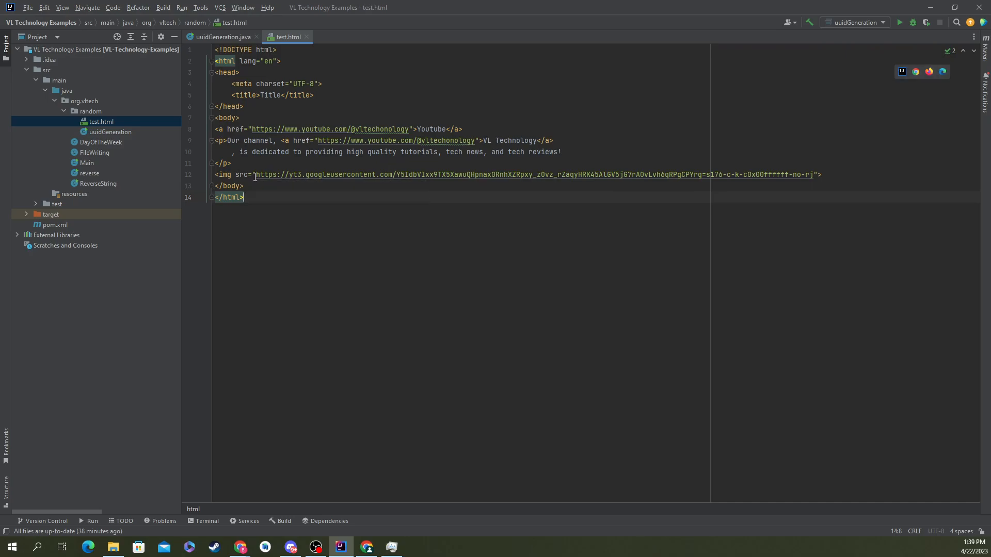
pyautogui.moveTo(257, 175); pyautogui.dragTo(813, 175)
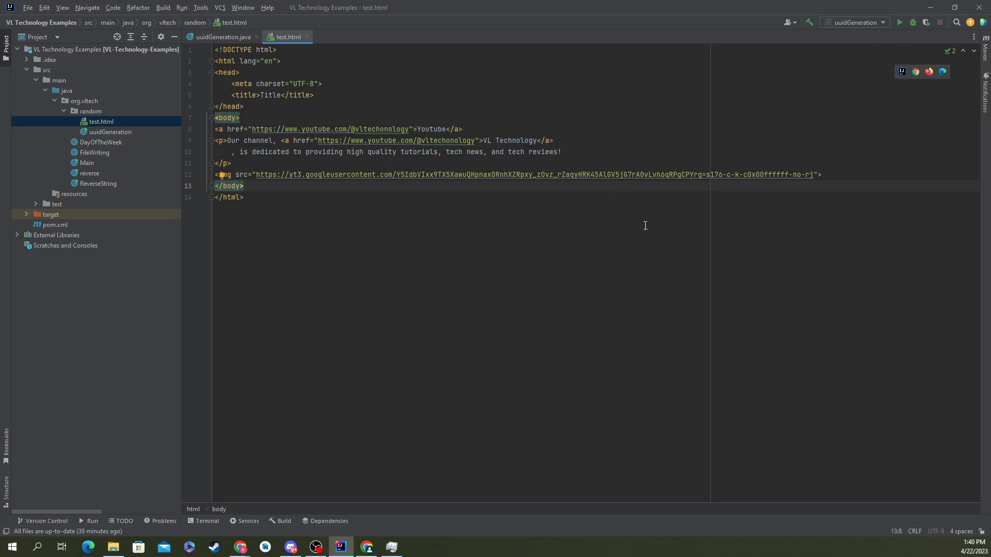
pyautogui.moveTo(384, 189)
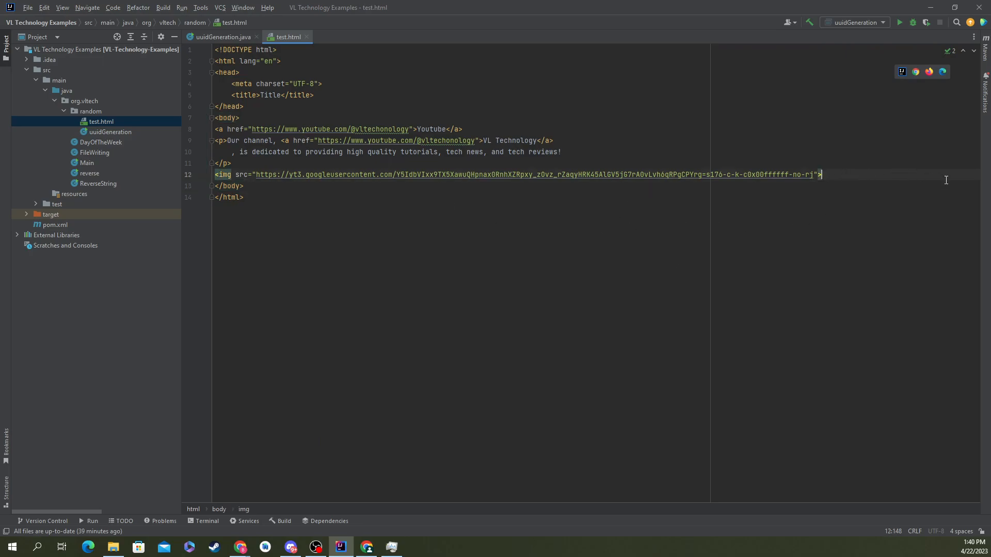
pyautogui.moveTo(634, 170)
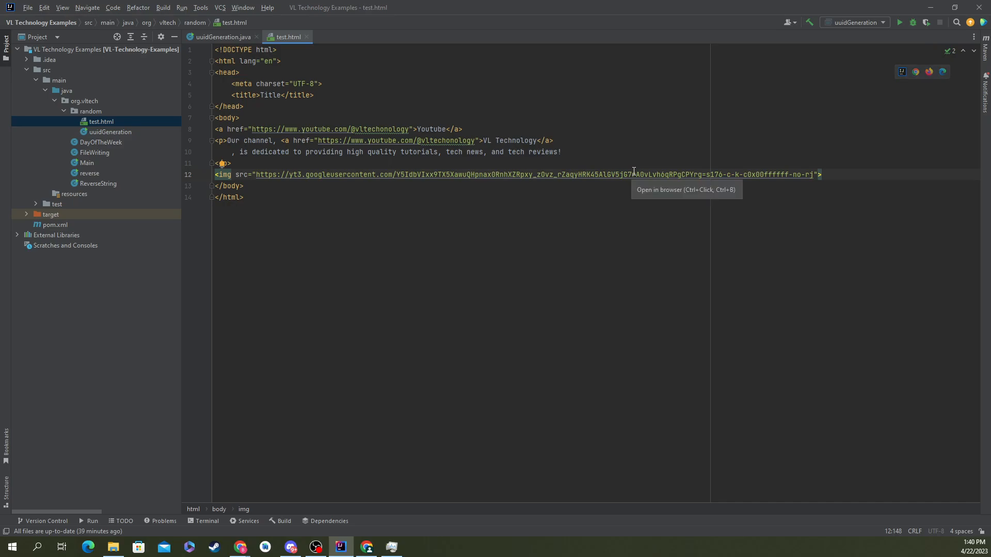